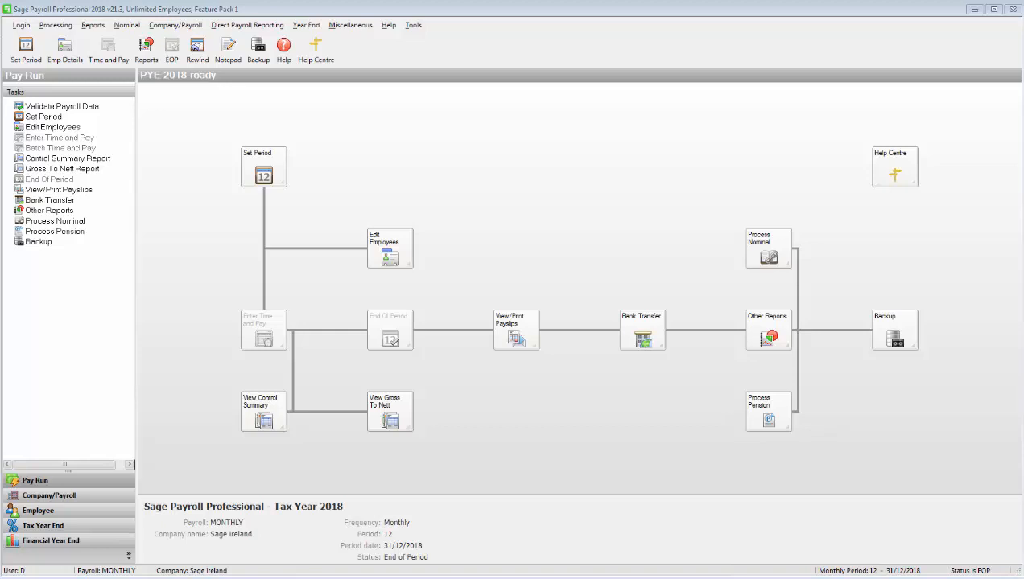
# Bring up the Year End menu's Tax options for year-end reporting.
pyautogui.click(305, 26)
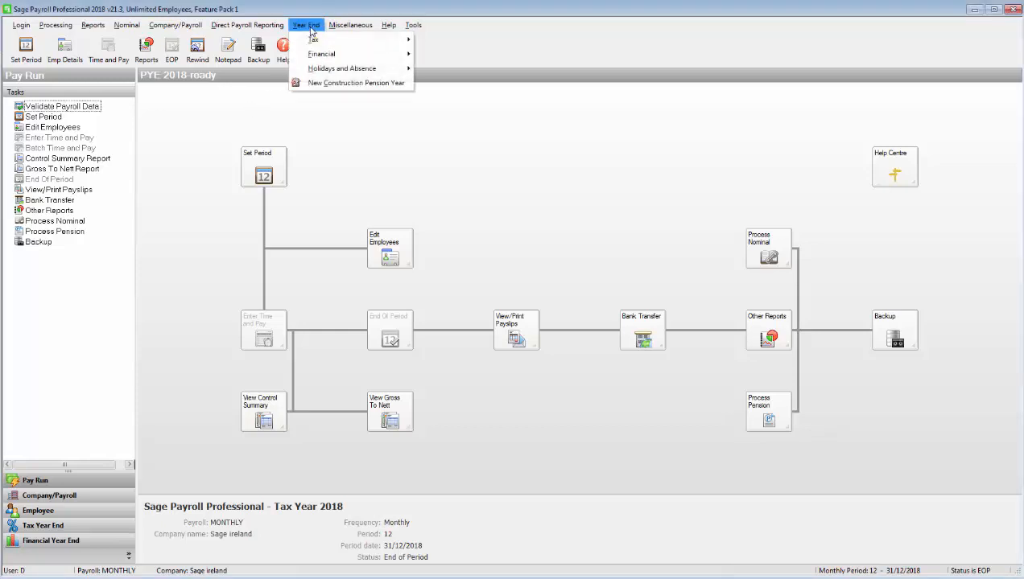
pyautogui.moveTo(312, 38)
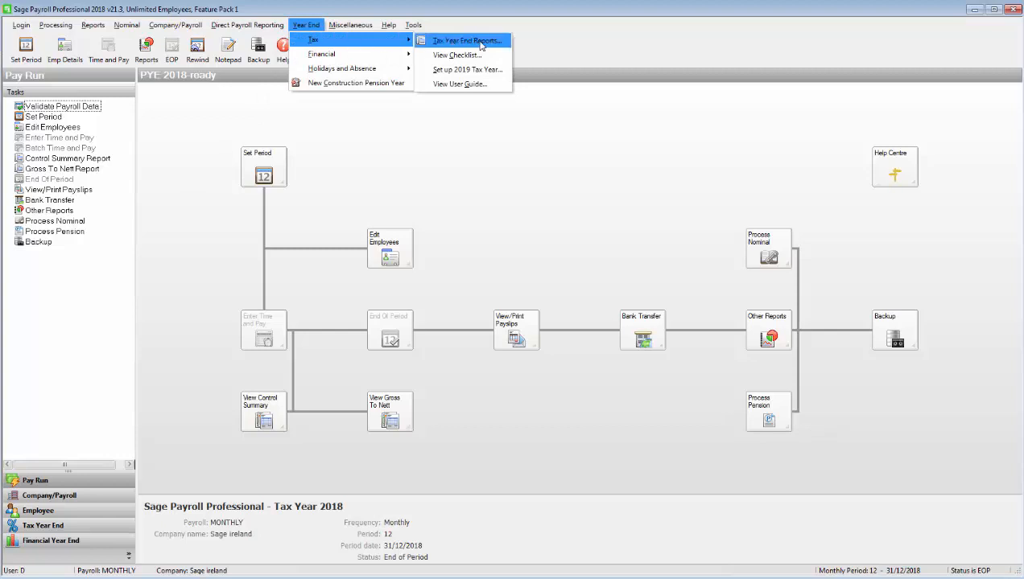
# Start creating a P35 Returns via ROS file from Tax Year End Reports.
pyautogui.click(466, 40)
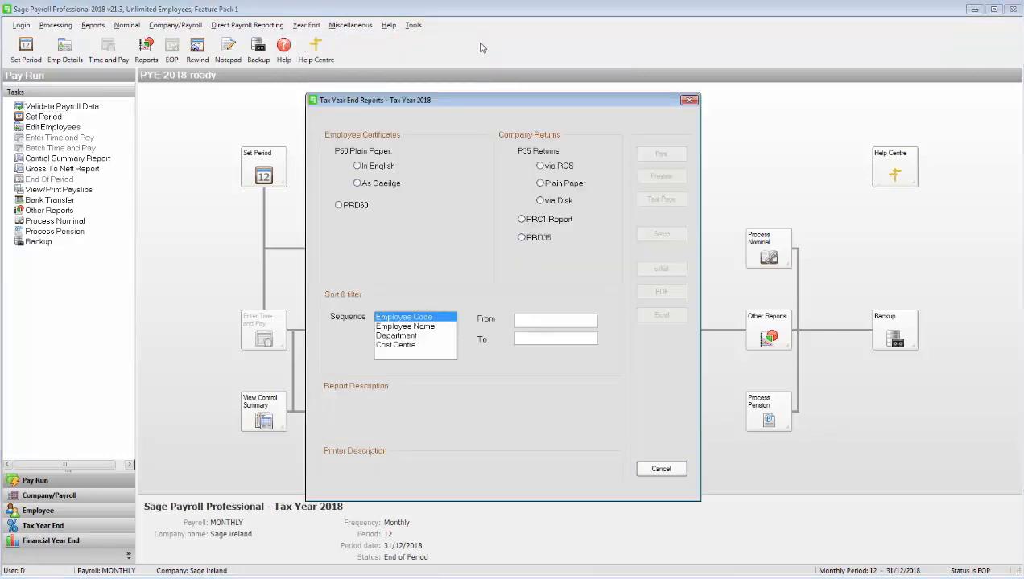
pyautogui.moveTo(626, 129)
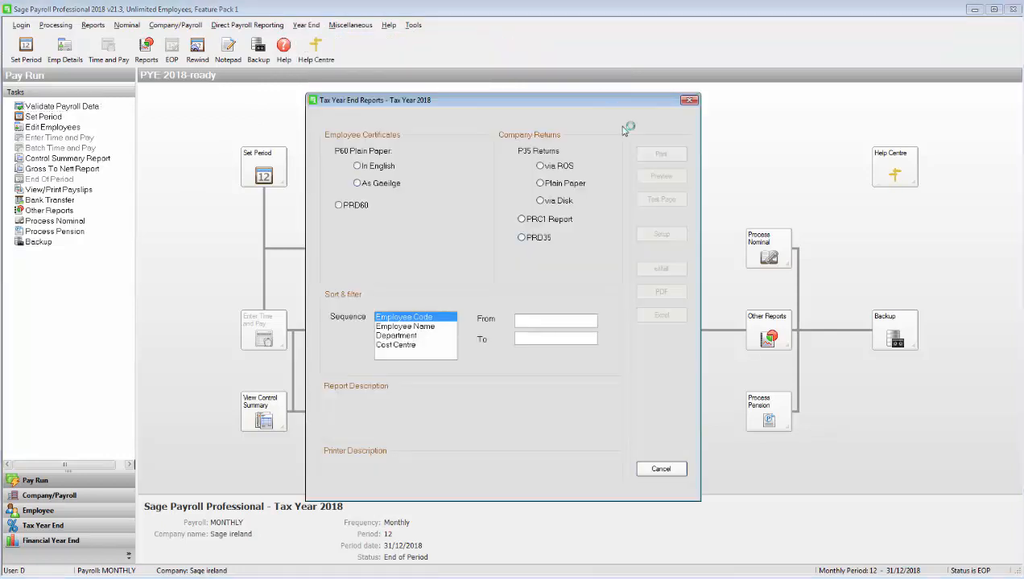
pyautogui.click(541, 166)
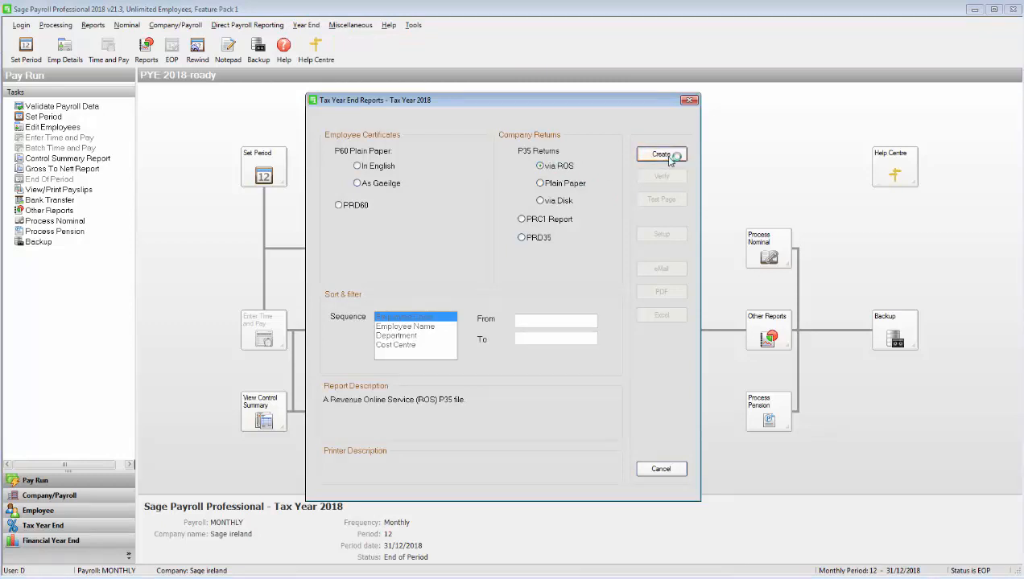
pyautogui.click(661, 154)
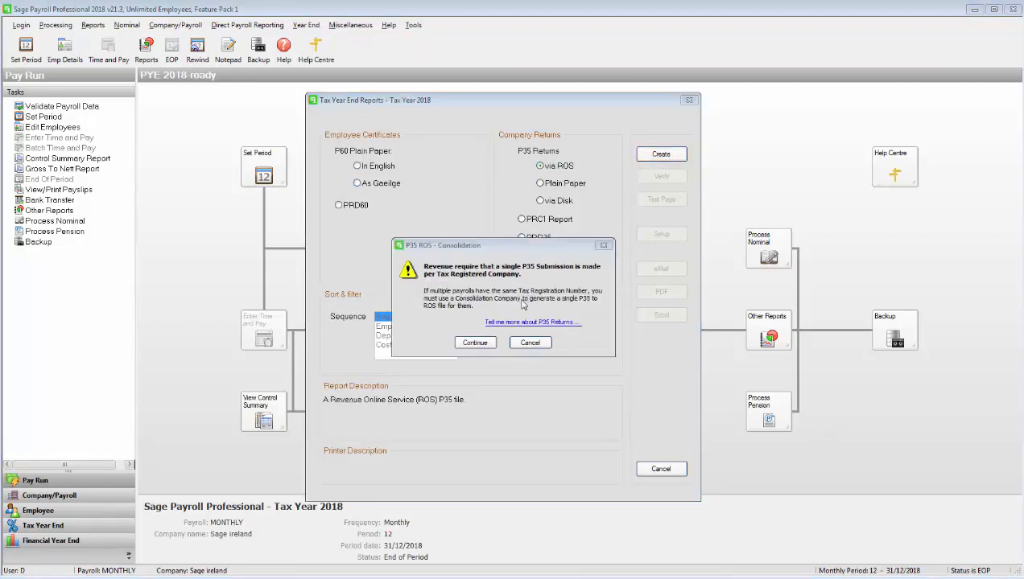
# Continue past the P35 ROS Consolidation single-submission notice to the P35 Return details.
pyautogui.click(474, 342)
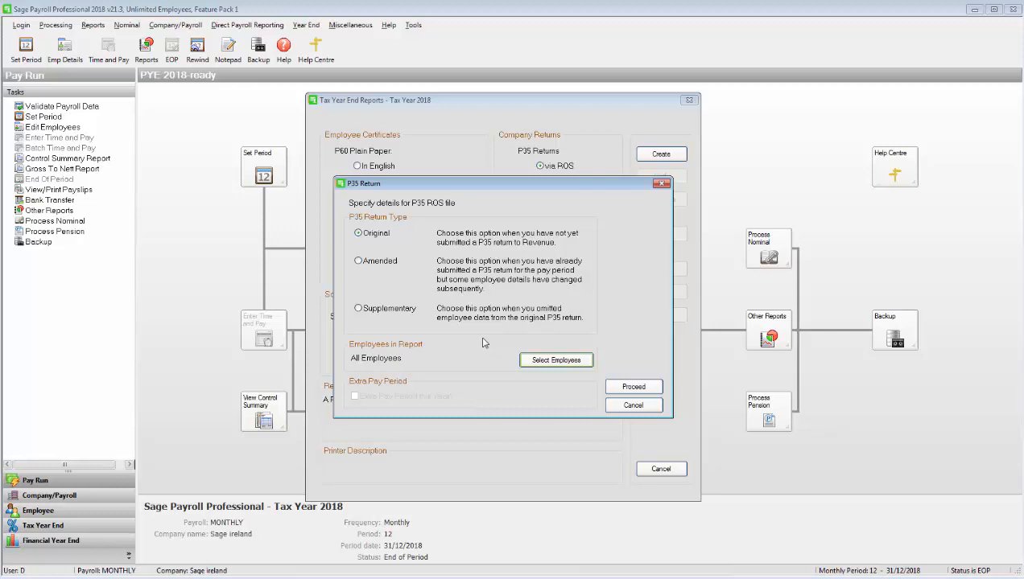
pyautogui.moveTo(475, 336)
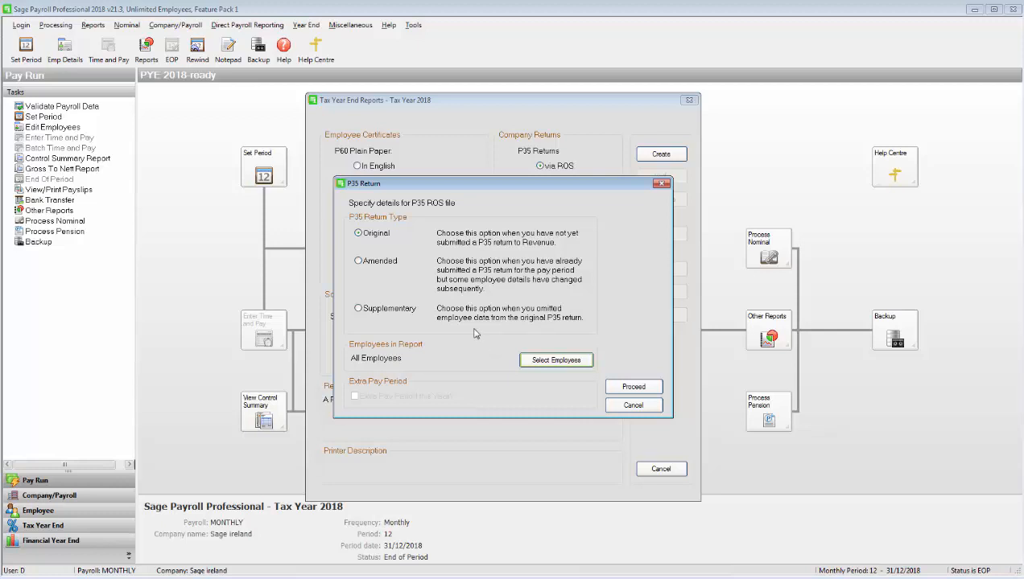
# Proceed with the P35 return details for all employees to P35 Pension Adjustments.
pyautogui.click(634, 386)
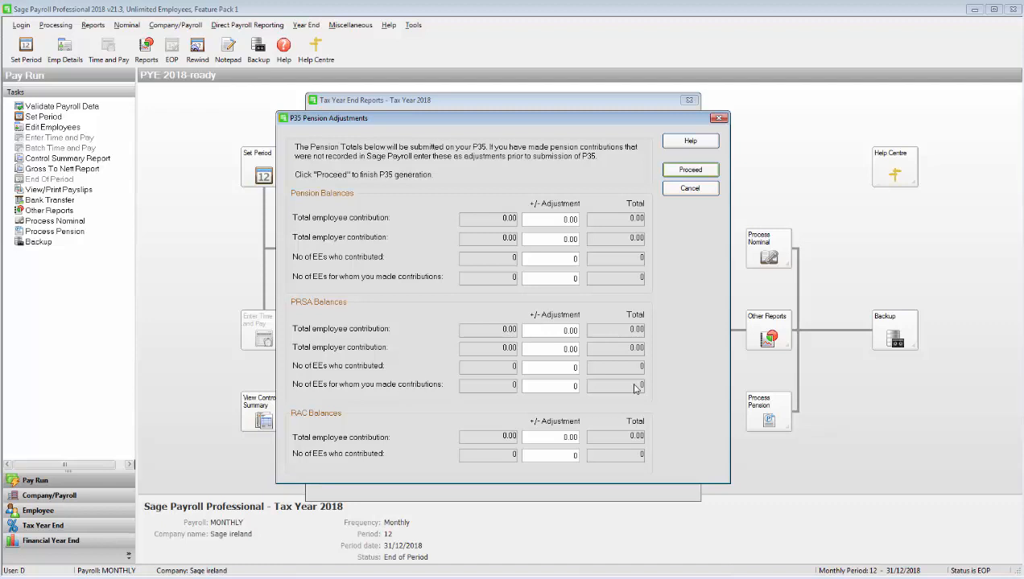
# Accept the pension, PRSA and RAC totals without adjustments to generate the P35.
pyautogui.click(689, 169)
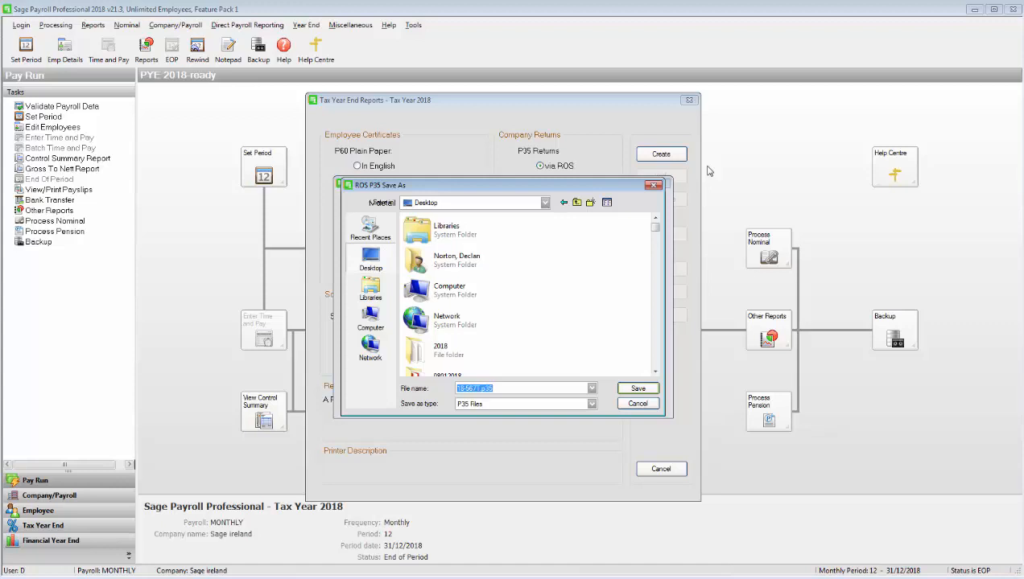
# Save the ROS P35 file to the Desktop and dismiss the P35 ROS Complete summary.
pyautogui.click(637, 388)
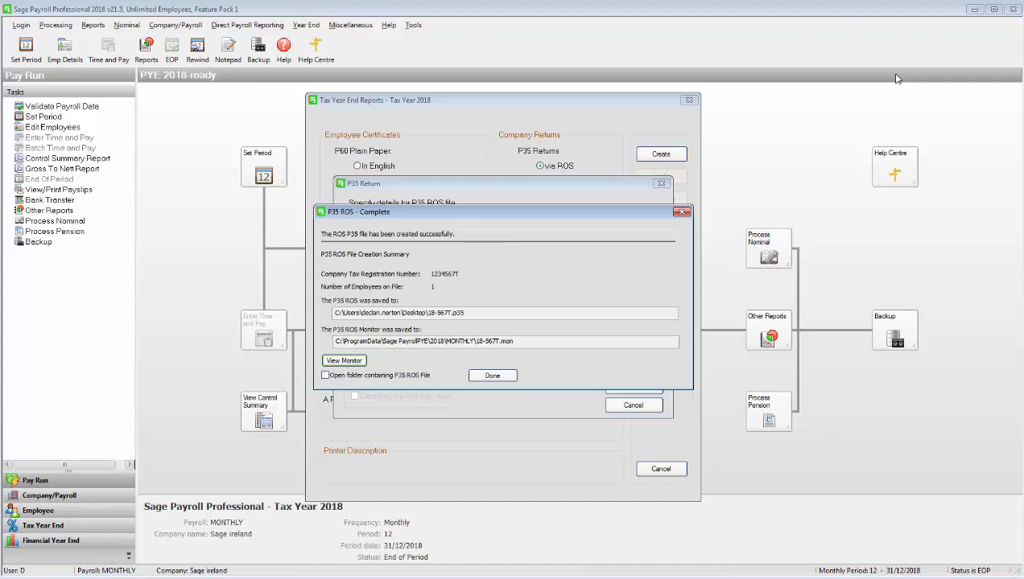
pyautogui.click(493, 377)
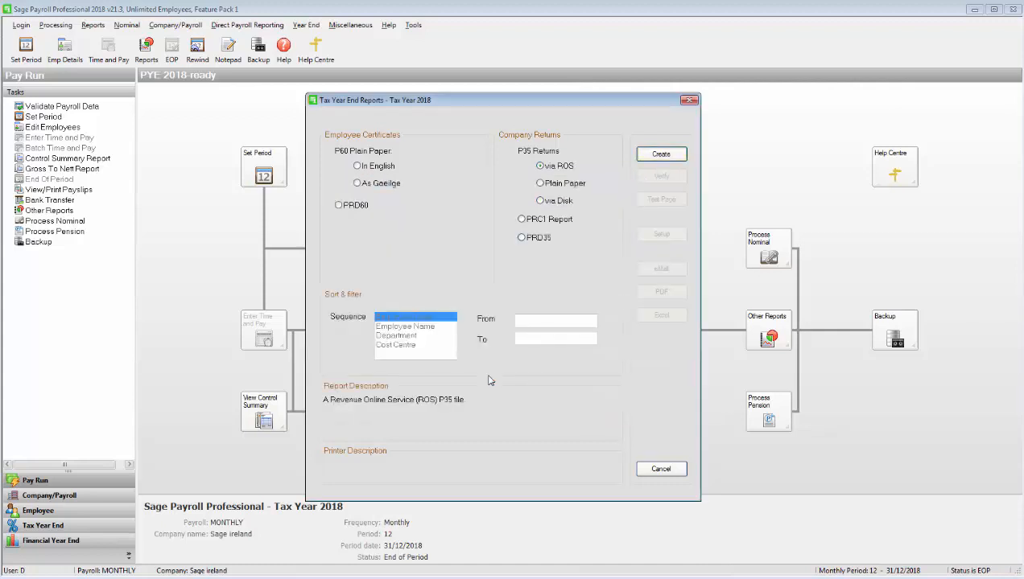